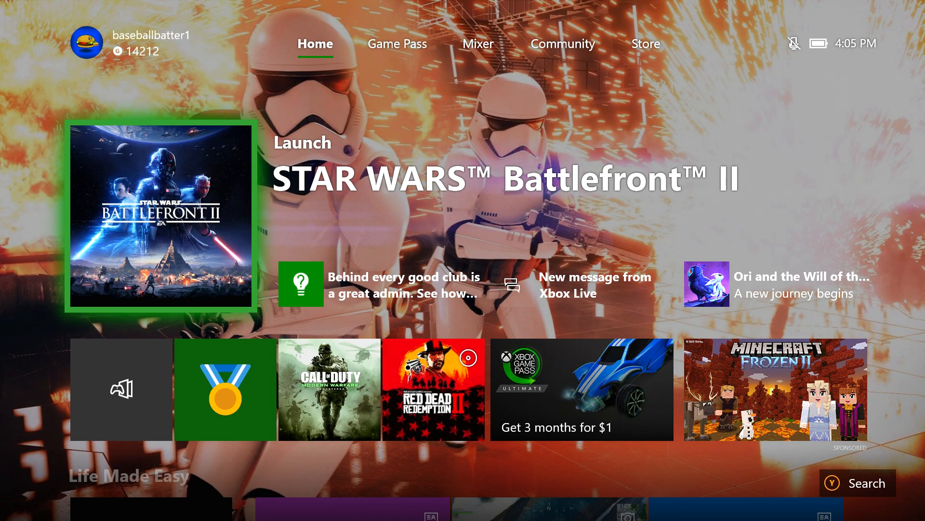
Open Settings from the System tab of the Xbox guide
{"action": "scroll", "scroll_direction": "down", "scroll_amount": 3}
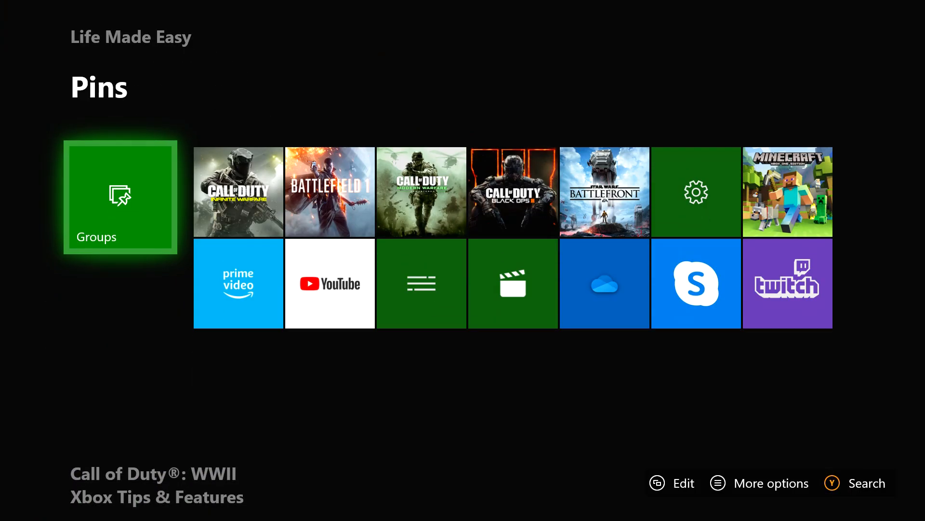
{"action": "left_click", "coordinate": [238, 191]}
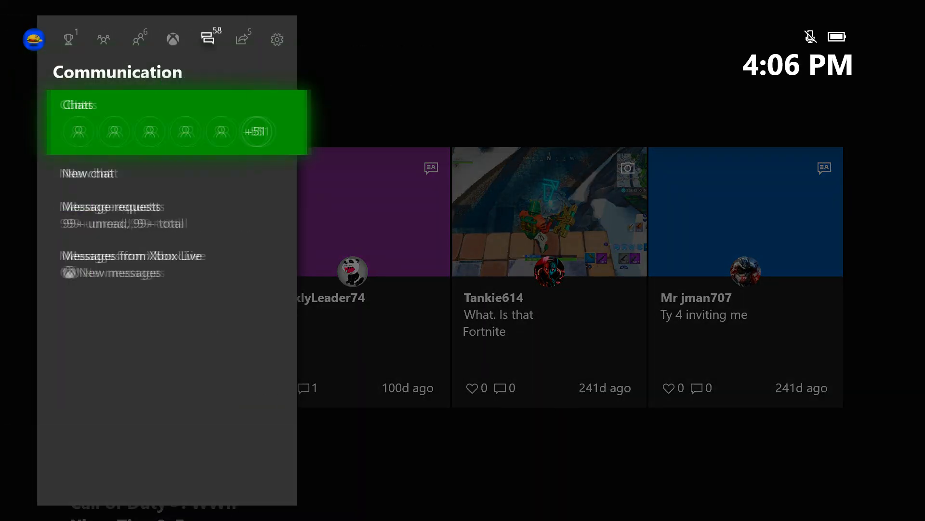
{"action": "left_click", "coordinate": [276, 39]}
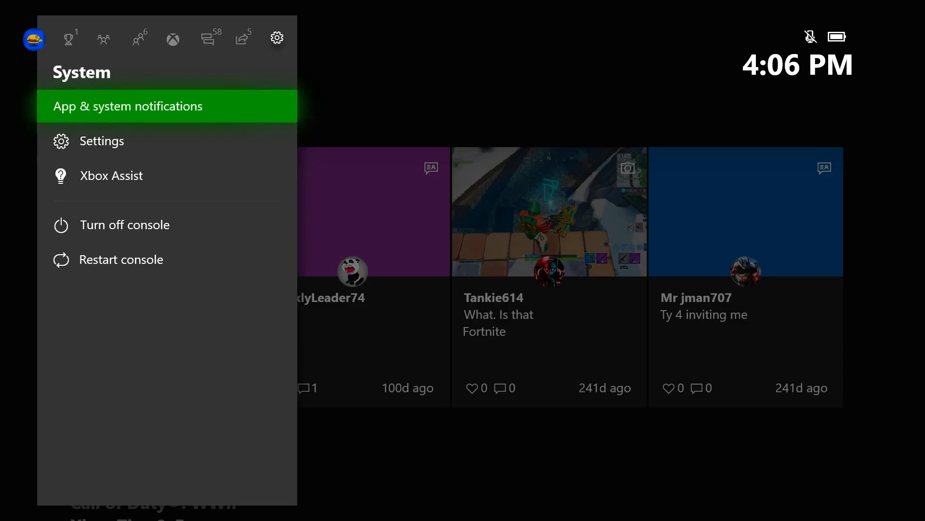
{"action": "left_click", "coordinate": [103, 140]}
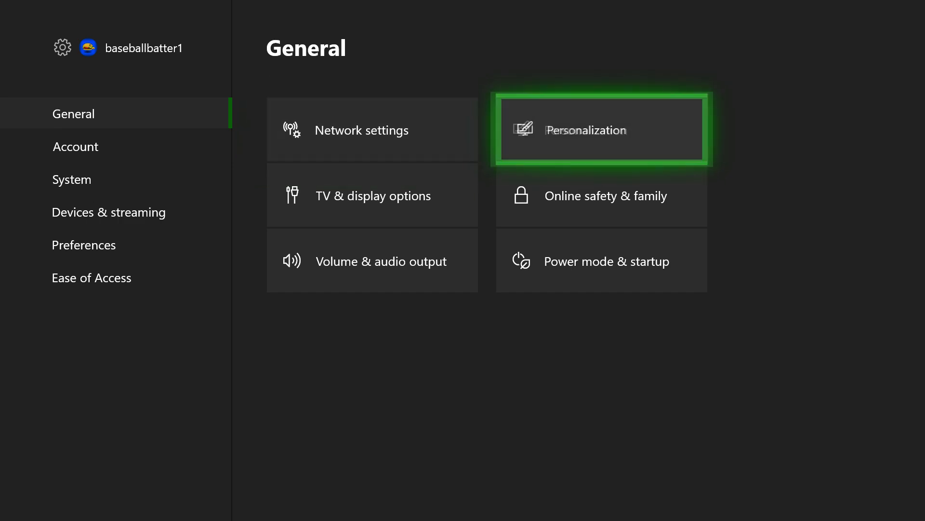
Open My color under Personalization's My color & background options
{"action": "left_click", "coordinate": [602, 129]}
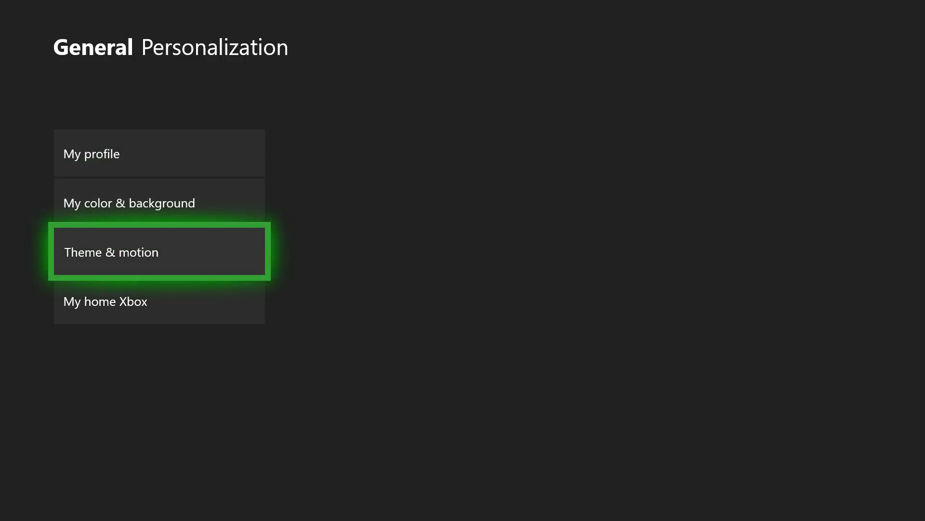
{"action": "left_click", "coordinate": [160, 252]}
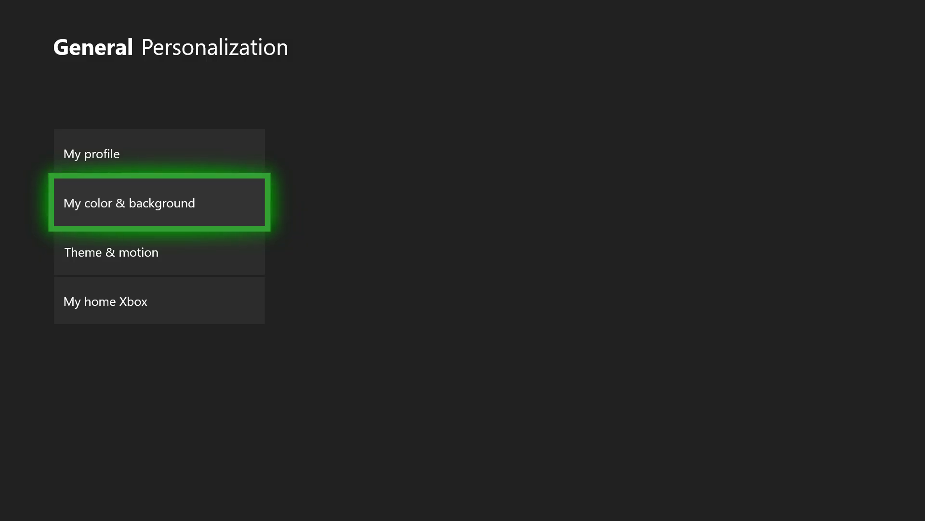
{"action": "left_click", "coordinate": [160, 203]}
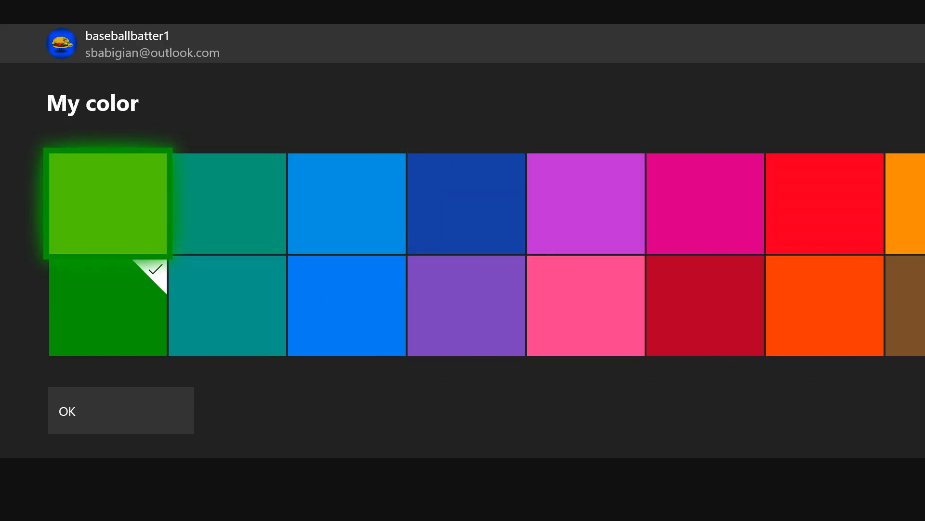
Keep dark green as the accent colour and black as the solid background
{"action": "left_click", "coordinate": [108, 306]}
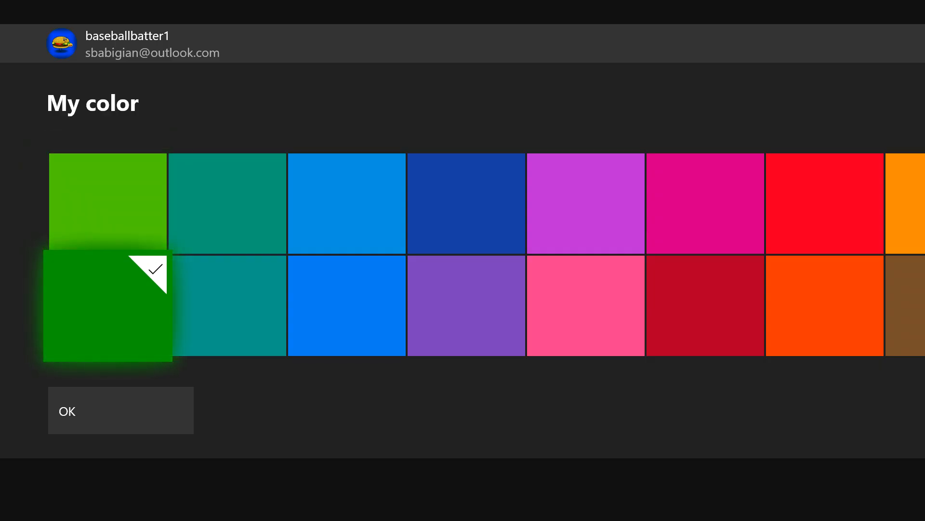
{"action": "left_click", "coordinate": [120, 410]}
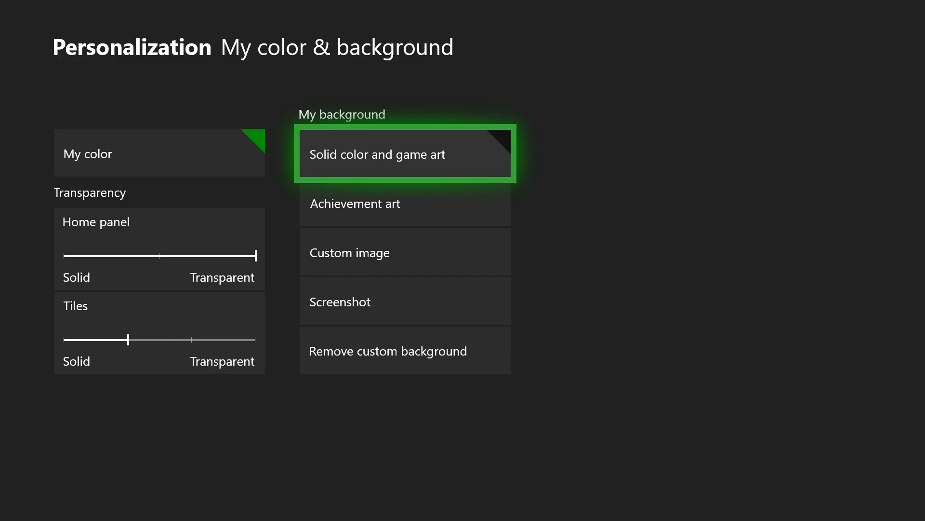
{"action": "left_click", "coordinate": [404, 155]}
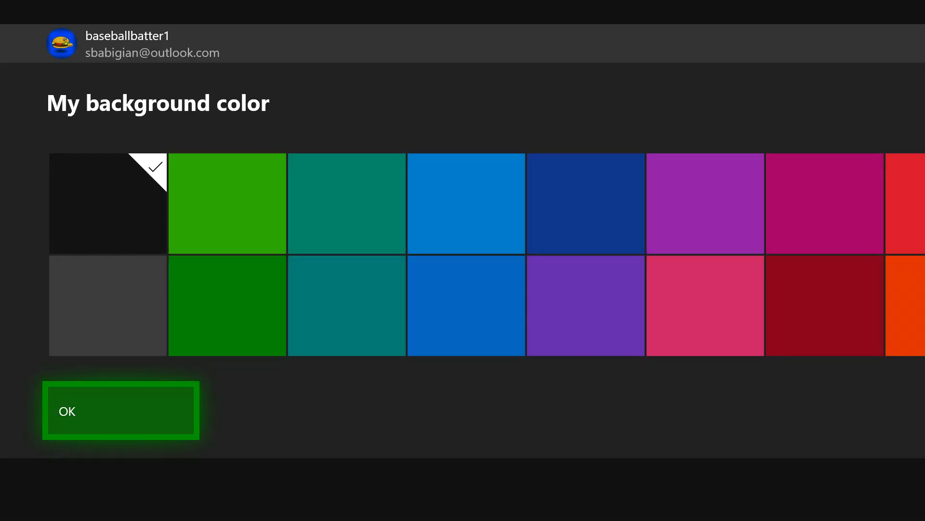
{"action": "left_click", "coordinate": [121, 410]}
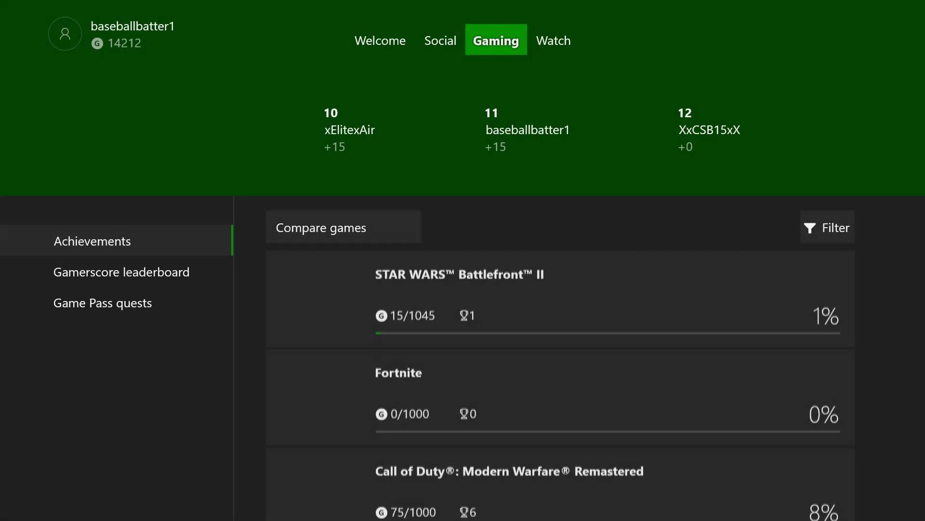
Open STAR WARS Battlefront II's Battle Beyond the Stars achievement
{"action": "left_click", "coordinate": [553, 40]}
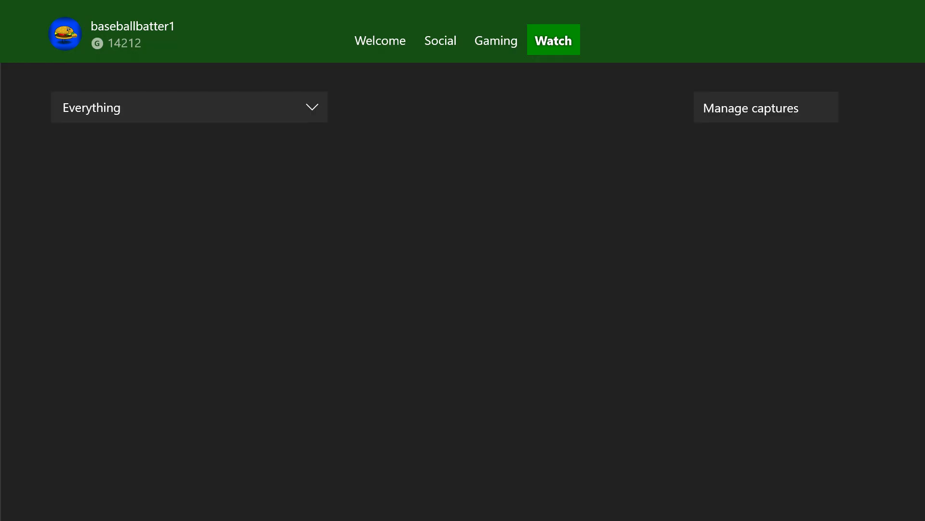
{"action": "left_click", "coordinate": [496, 40]}
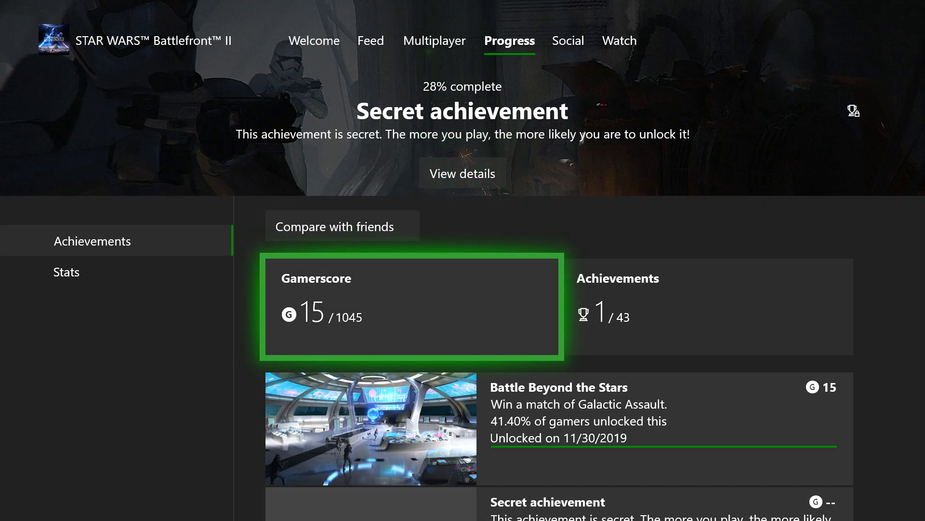
{"action": "scroll", "scroll_direction": "down", "scroll_amount": 3}
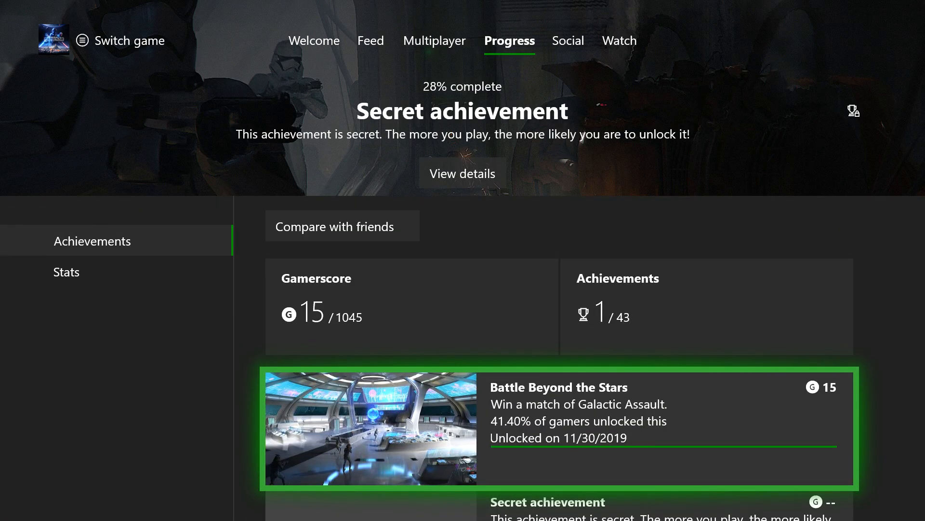
{"action": "left_click", "coordinate": [120, 40]}
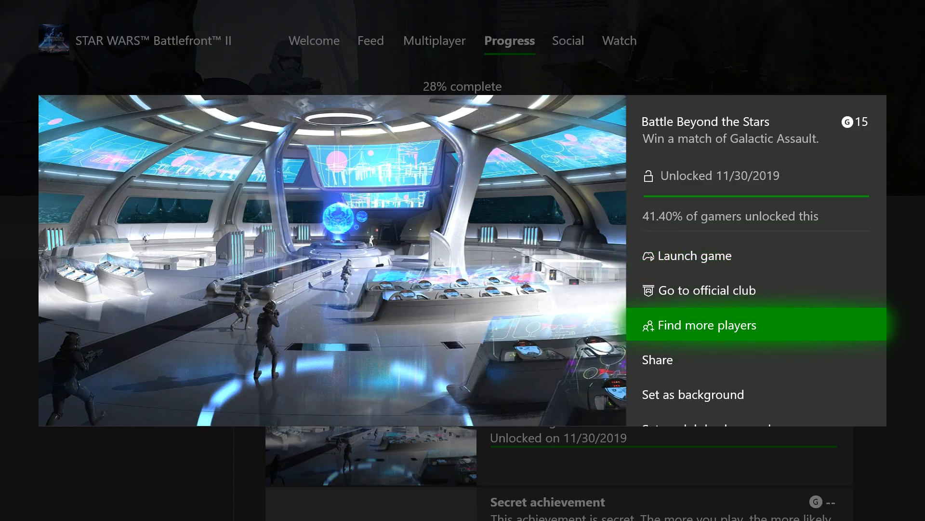
Set the achievement art as background, choosing the Life Made Easy club
{"action": "scroll", "scroll_direction": "down", "scroll_amount": 3}
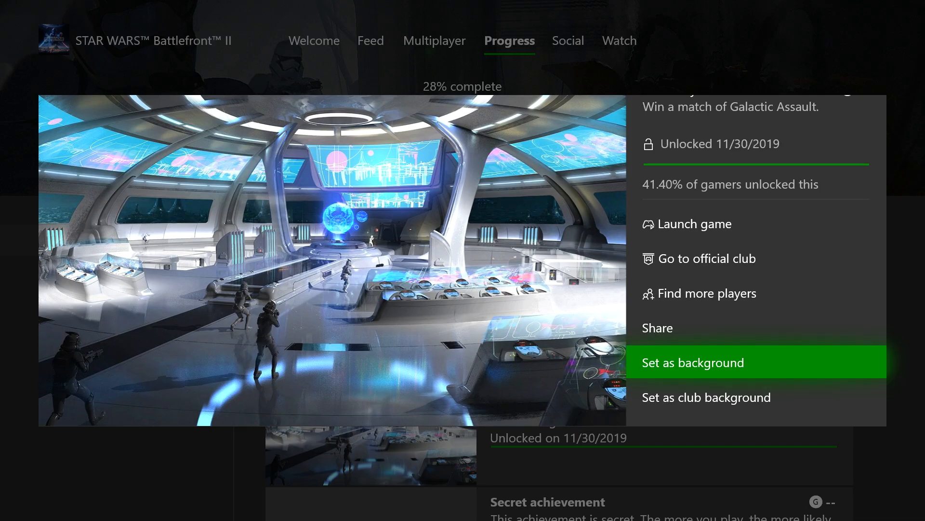
{"action": "left_click", "coordinate": [705, 397]}
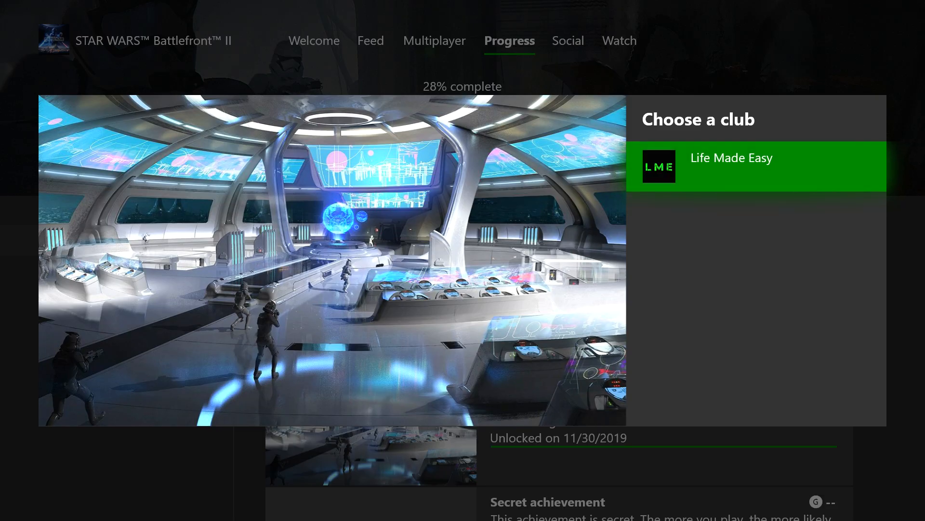
{"action": "left_click", "coordinate": [756, 166]}
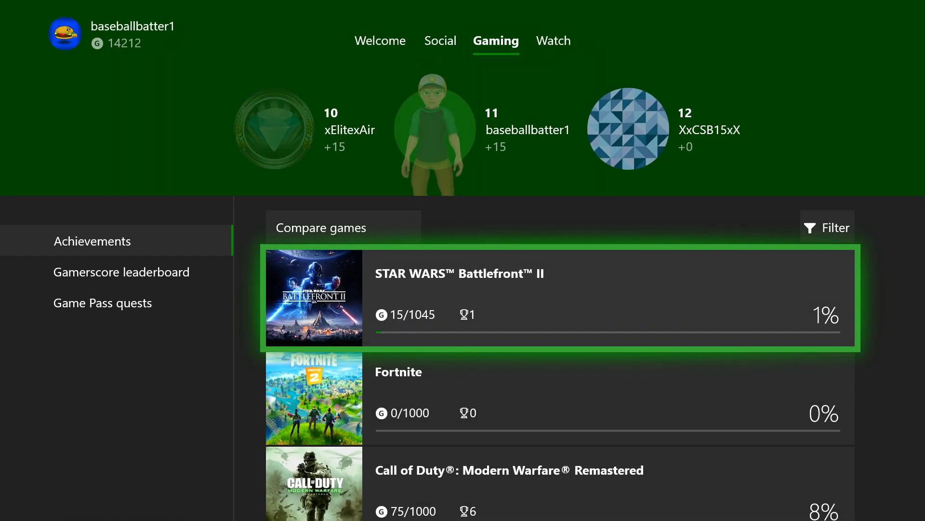
Scroll the achievements list on the way back to My color & background
{"action": "scroll", "scroll_direction": "down", "scroll_amount": 3}
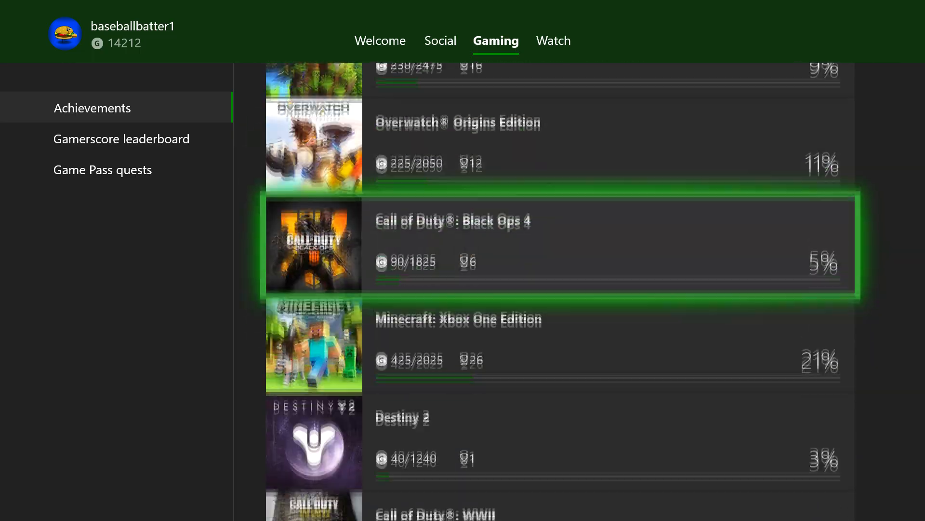
{"action": "scroll", "scroll_direction": "down", "scroll_amount": 3}
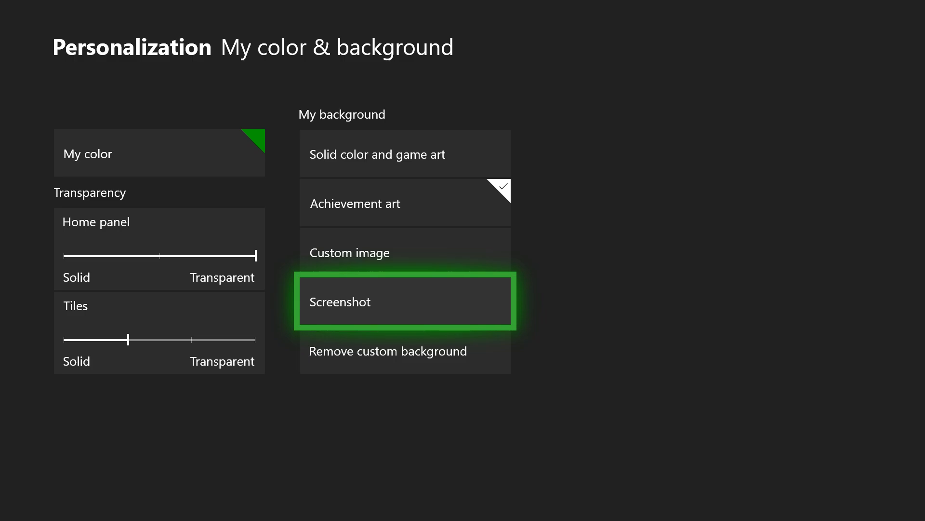
{"action": "left_click", "coordinate": [404, 301]}
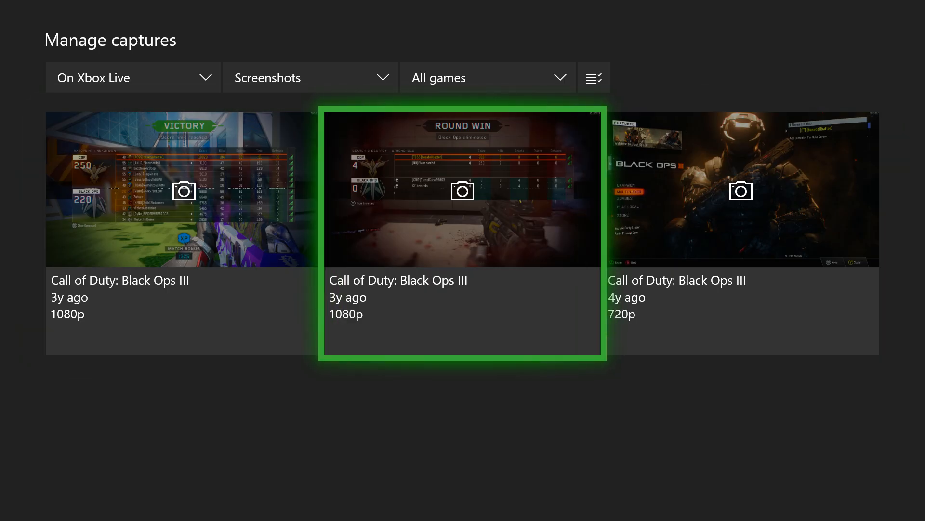
{"action": "left_click", "coordinate": [462, 190]}
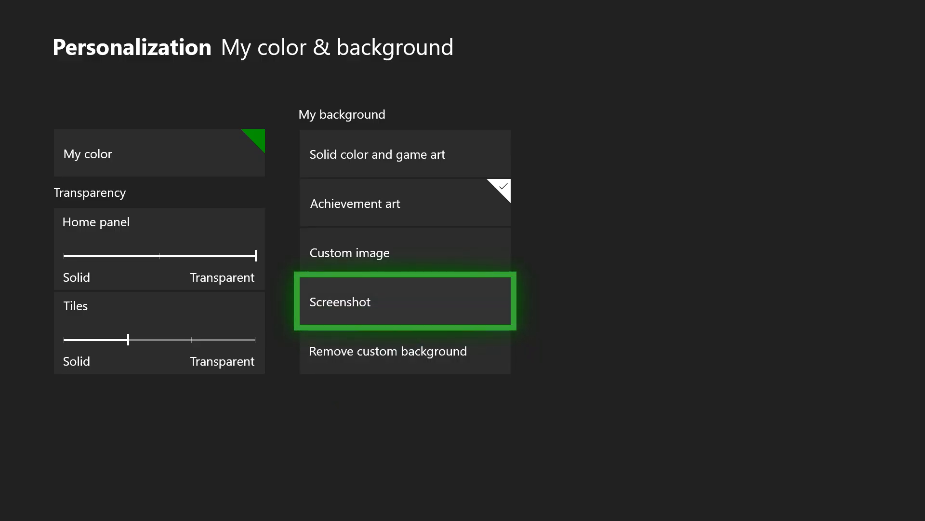
{"action": "mouse_move", "coordinate": [404, 154]}
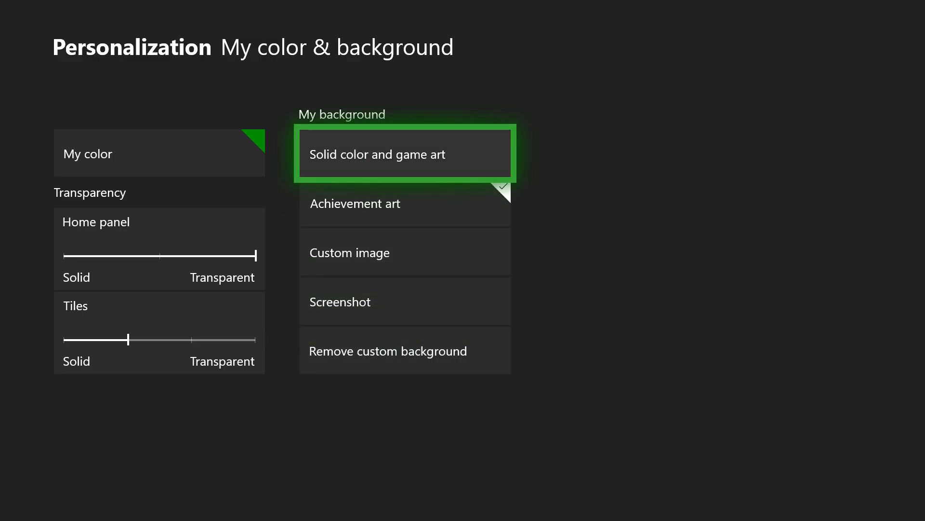